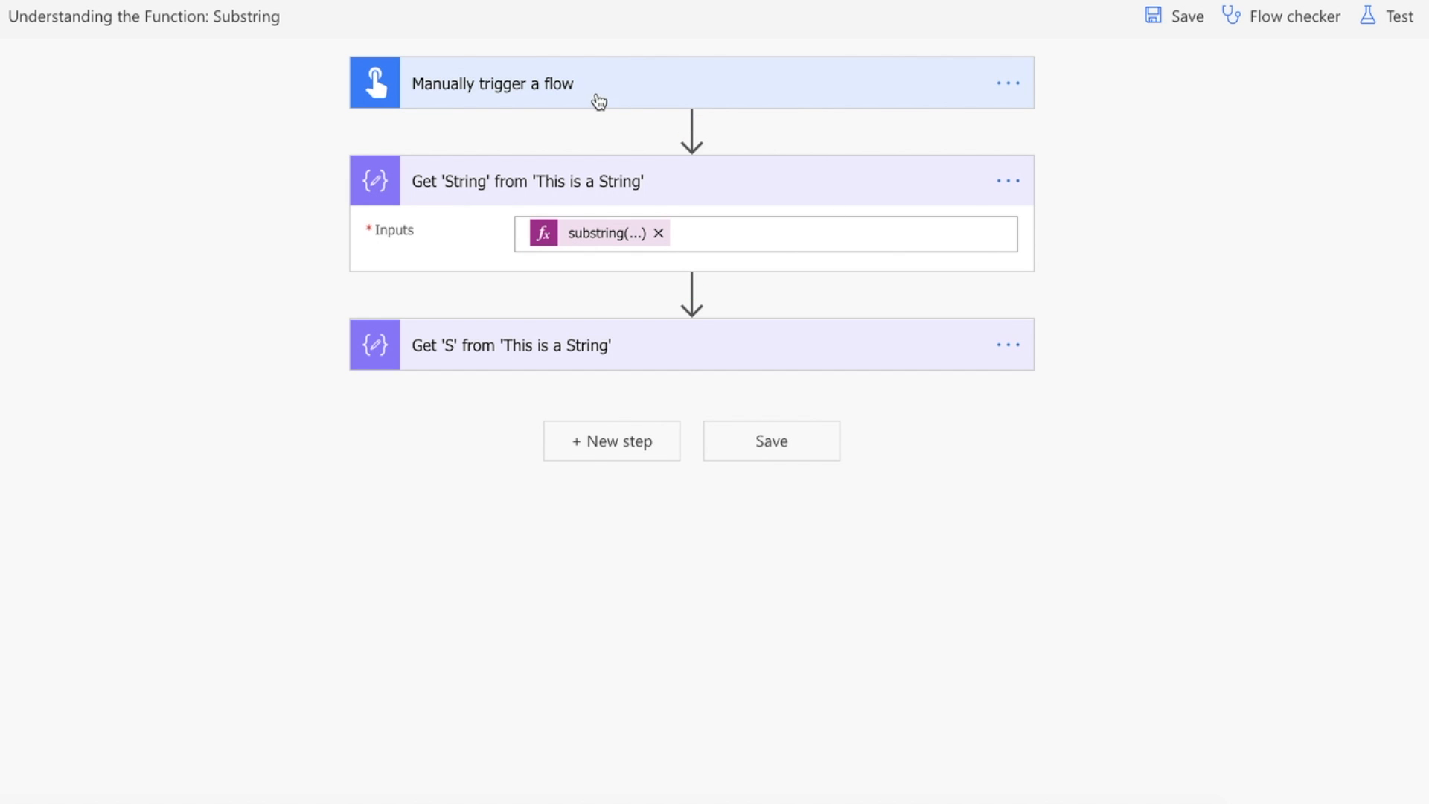
mouse_move(555, 301)
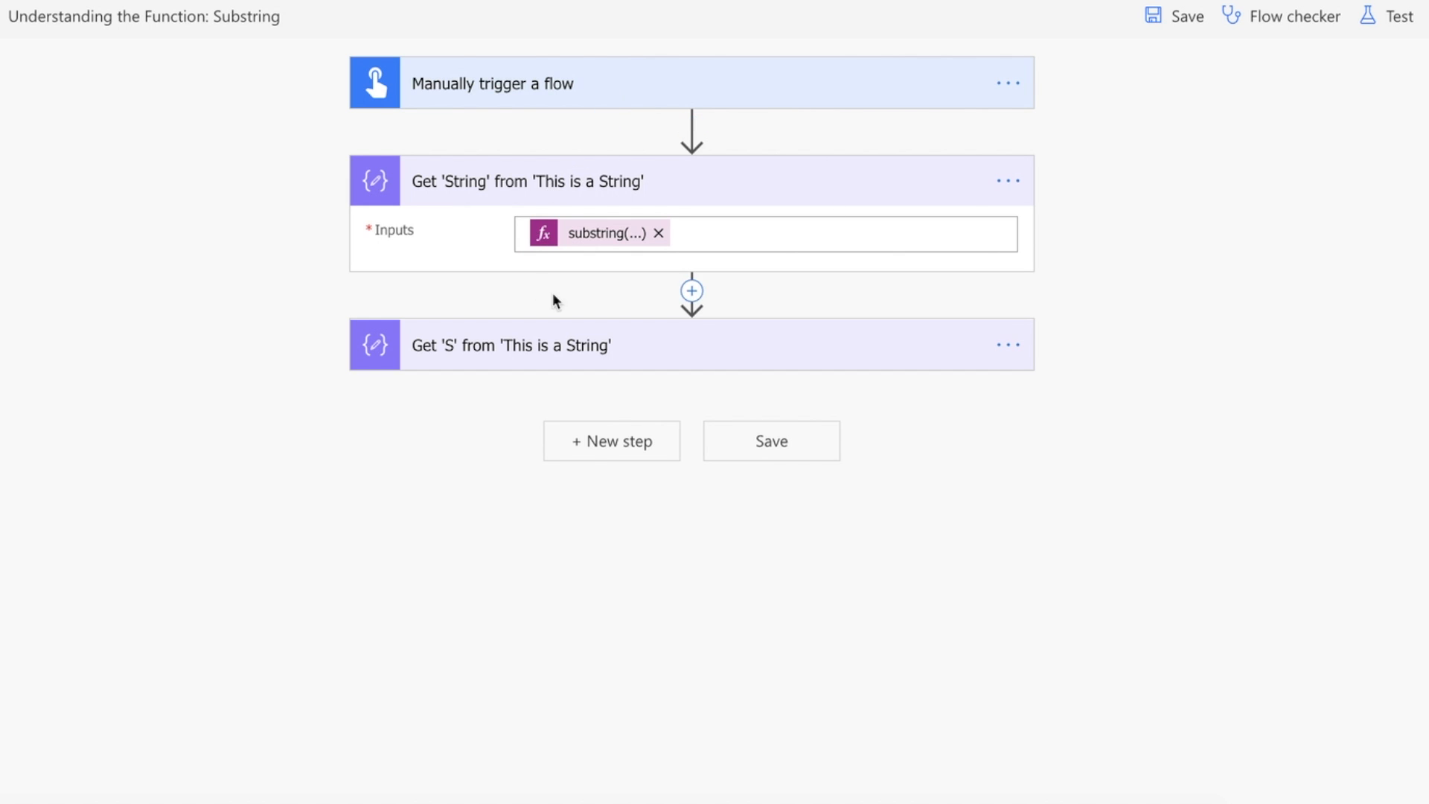
Expand the Get 'S' from 'This is a String' Compose step to show its substring input.
click(511, 346)
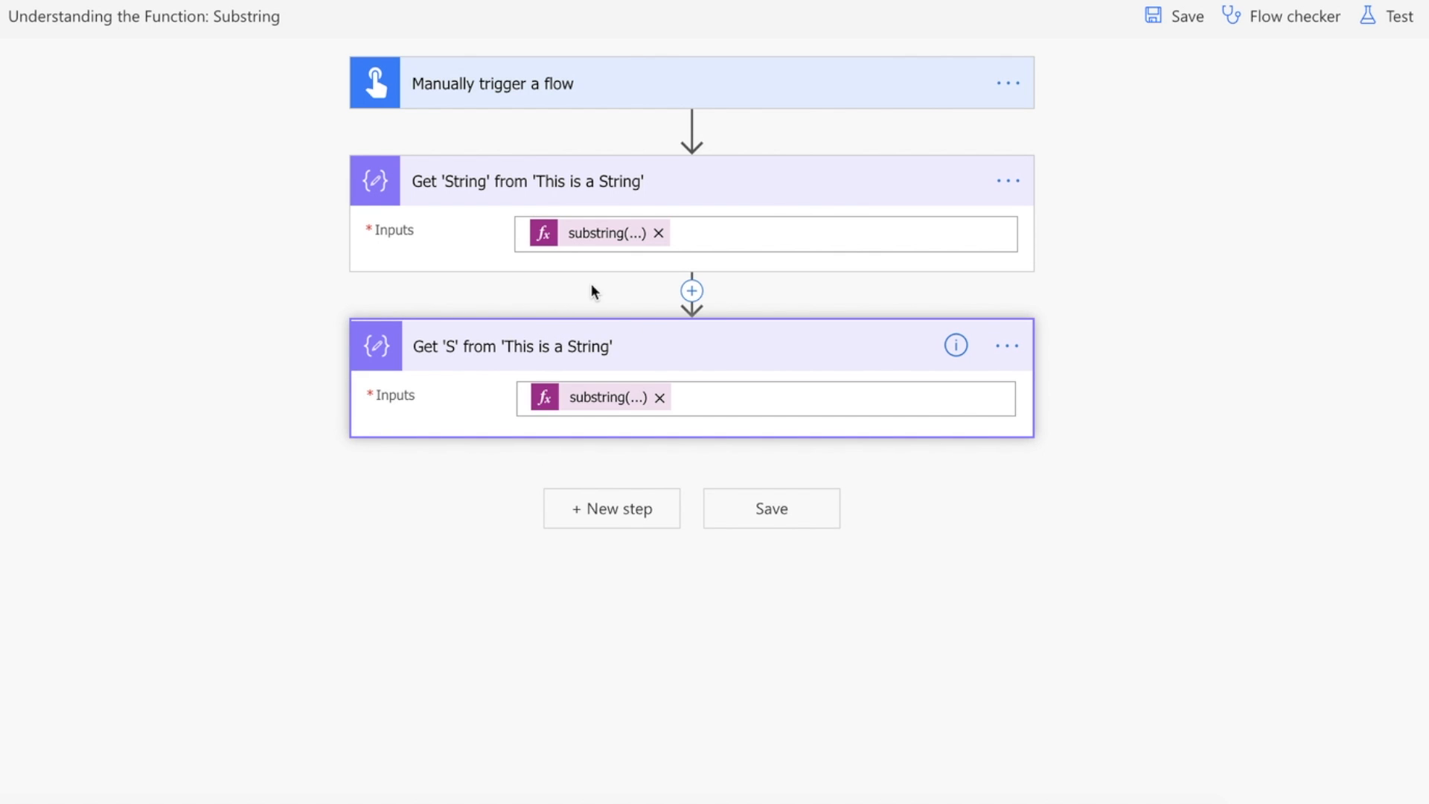
mouse_move(603, 238)
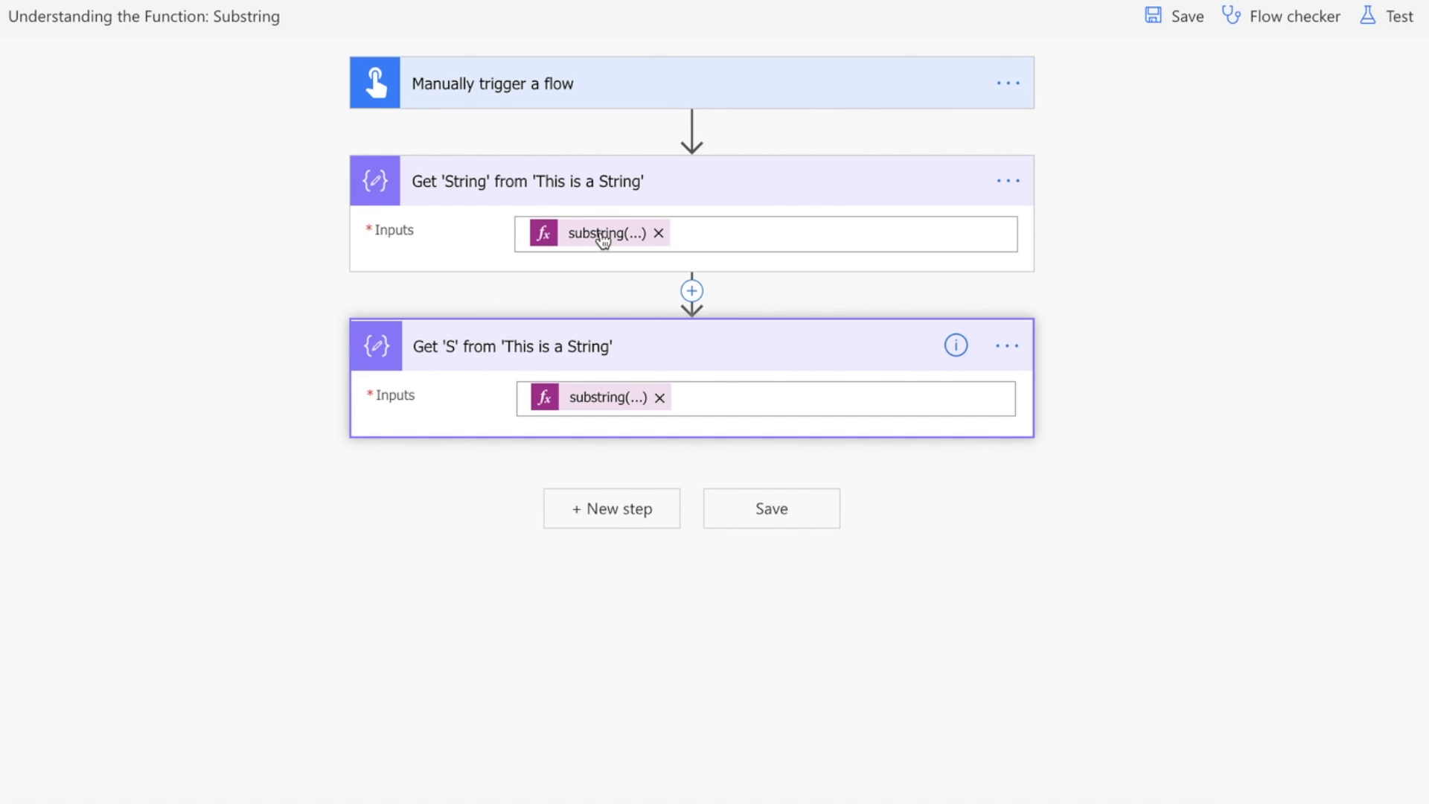
click(599, 233)
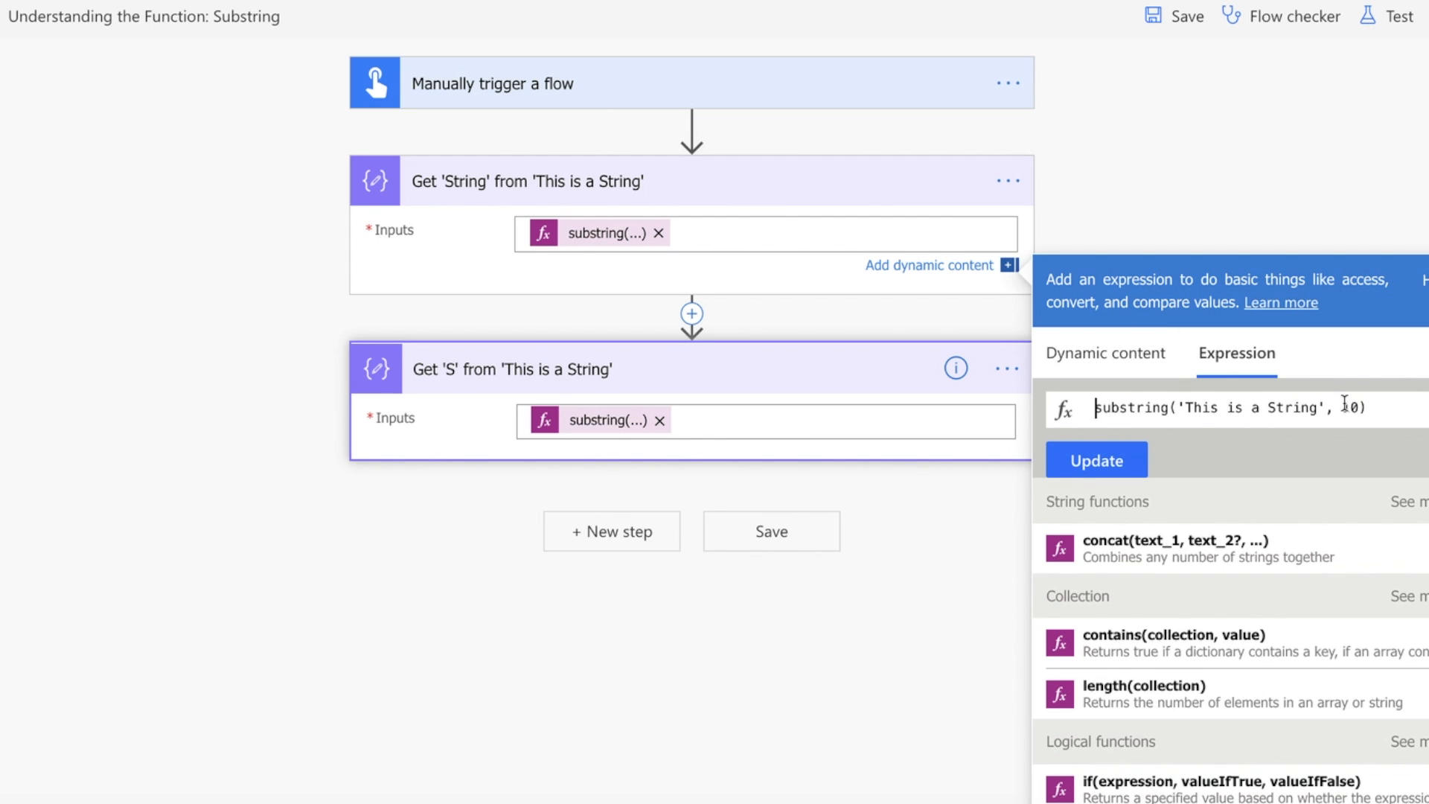
text(1)
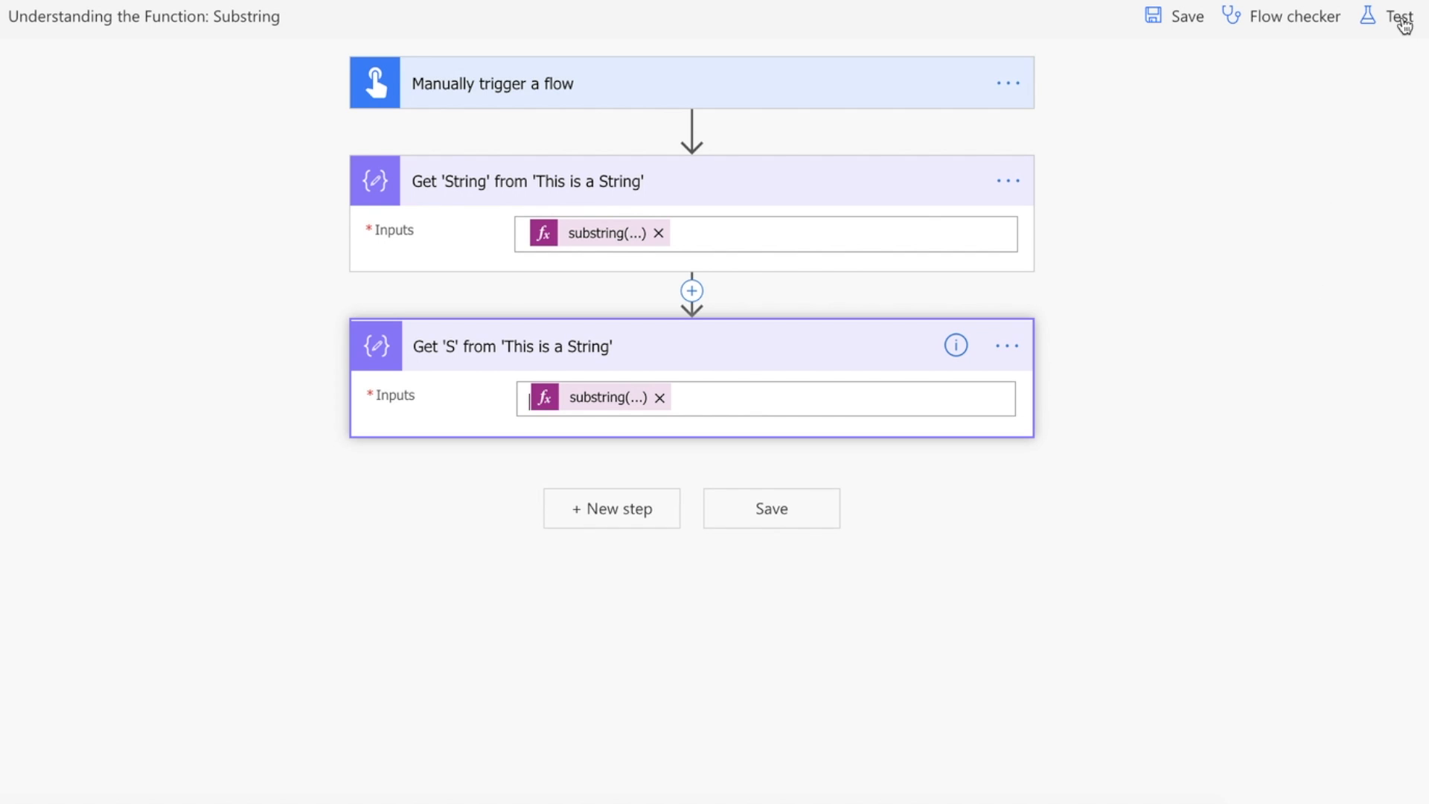
Test the flow with a manually performed trigger and run it so all three steps succeed.
click(1402, 15)
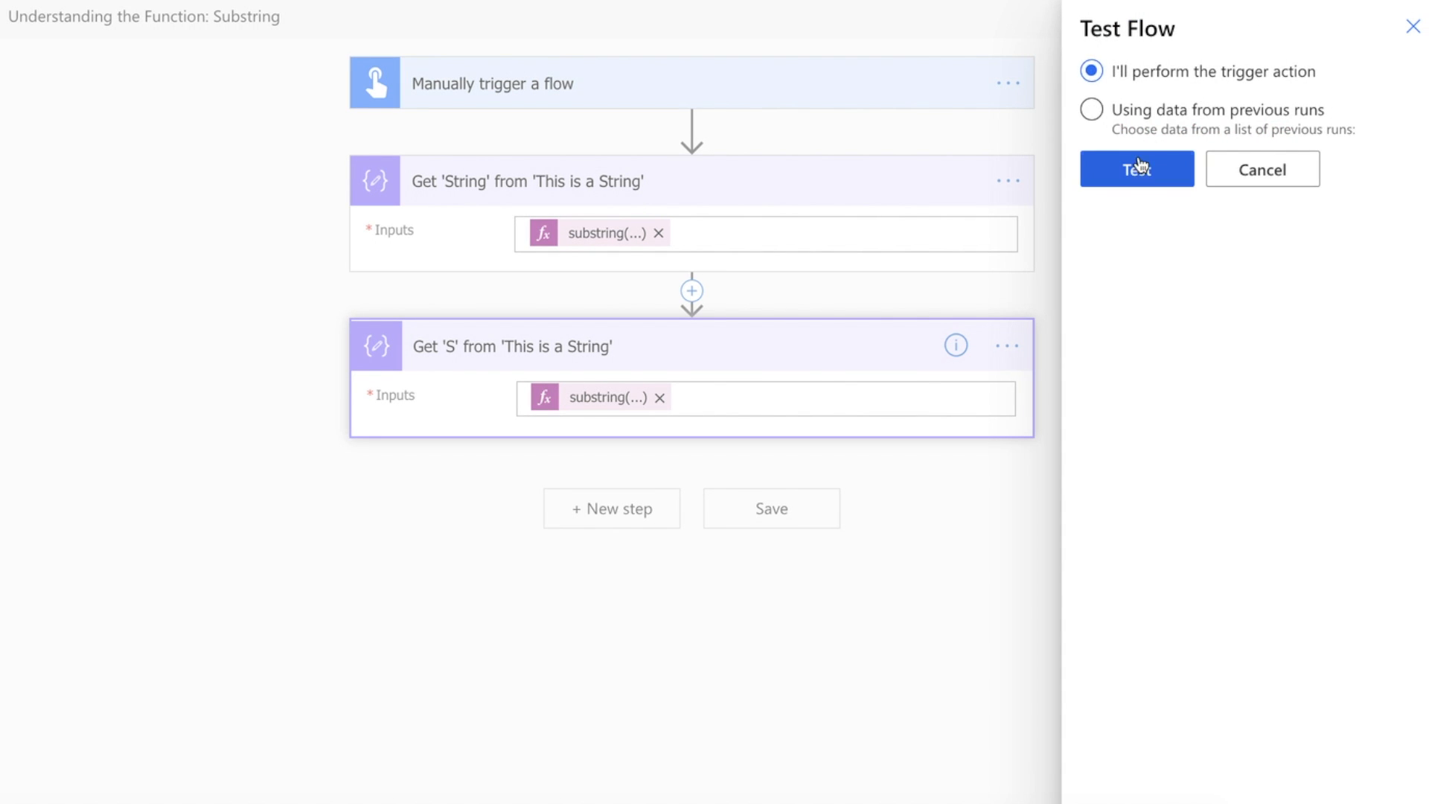
click(1136, 168)
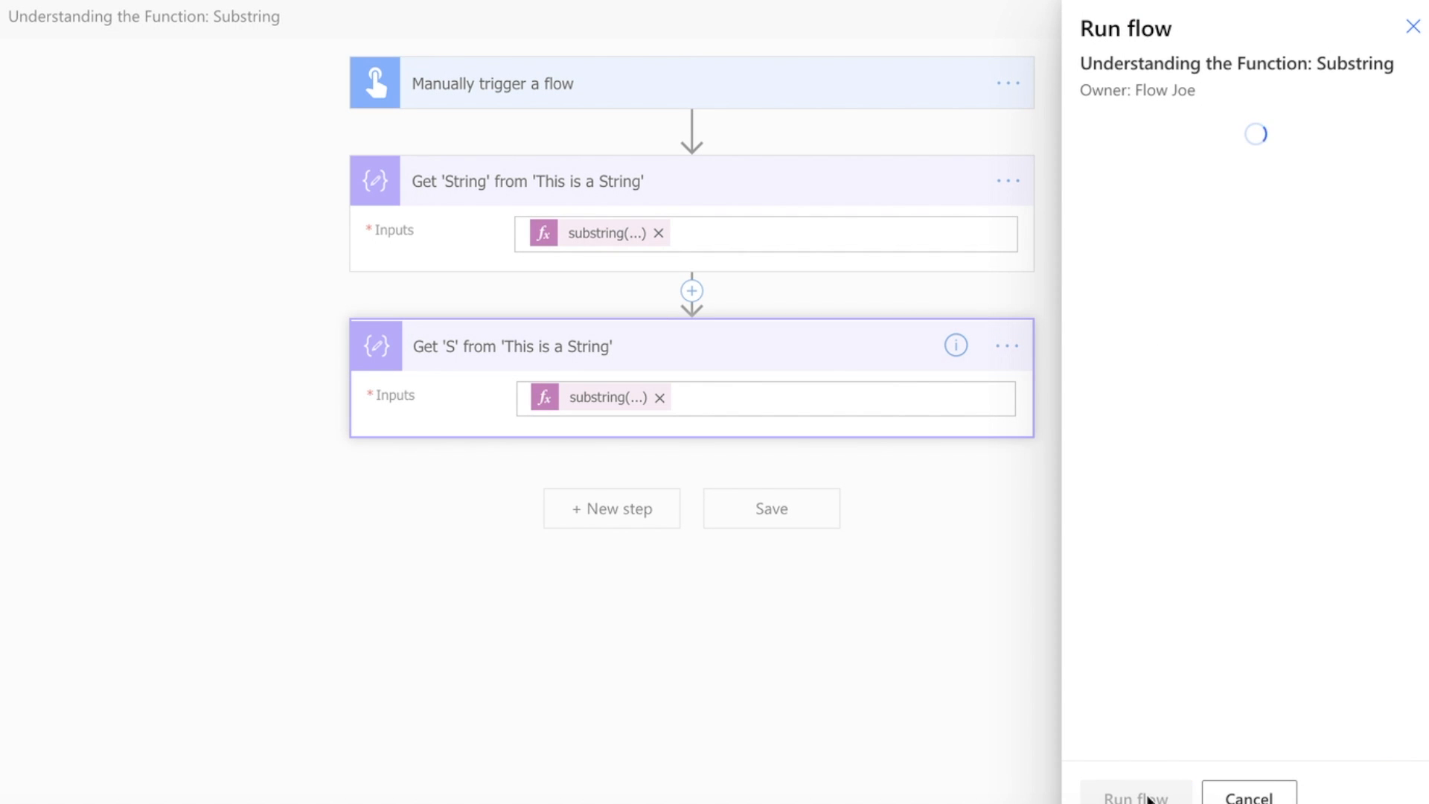
click(1135, 795)
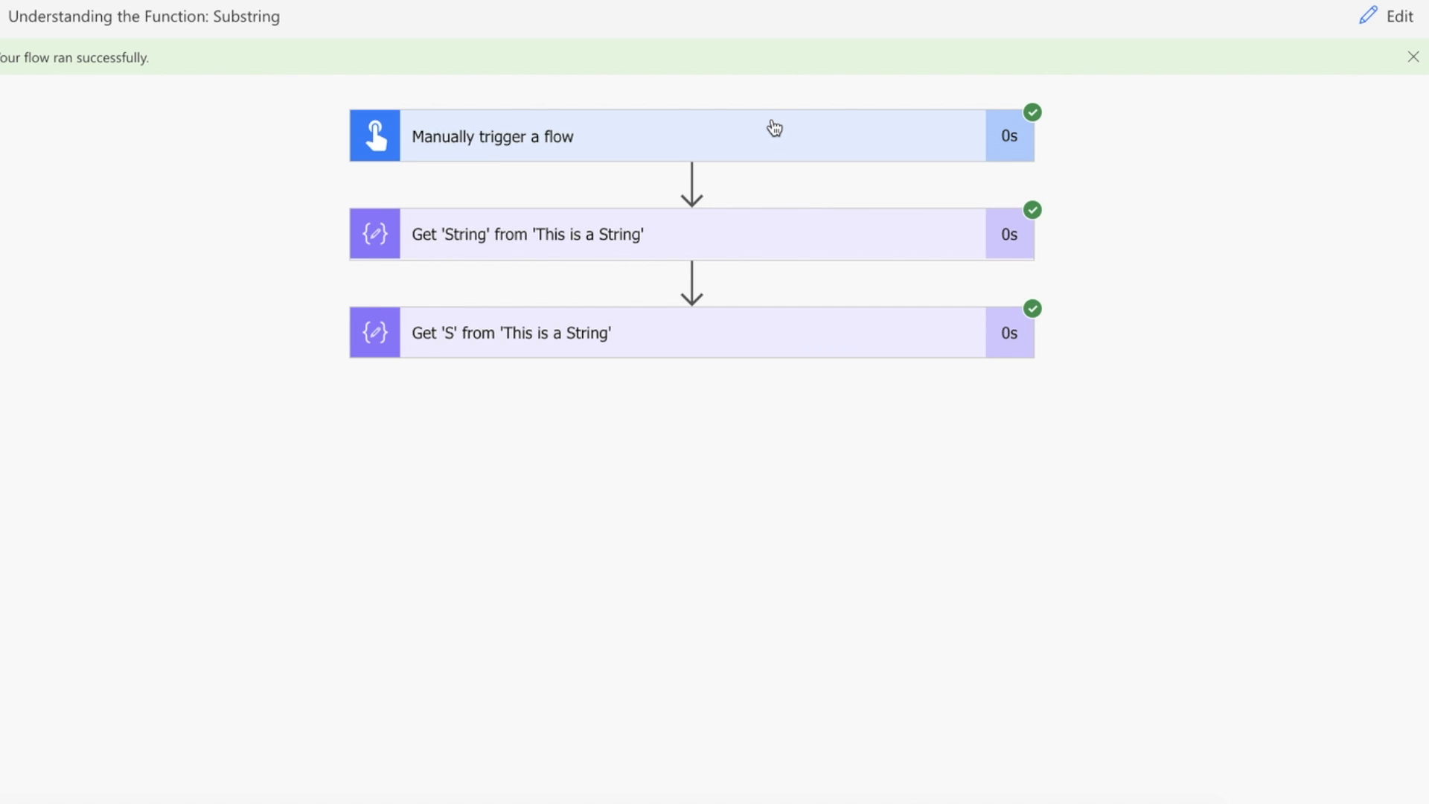